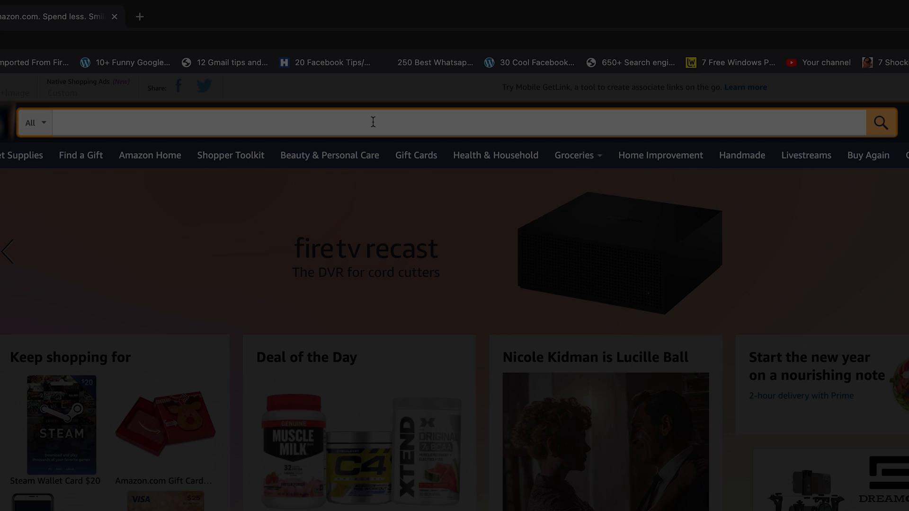
Step: Search Amazon for 'roblox' and browse the Roblox gift card listings
{"action": "type", "text": "roblox"}
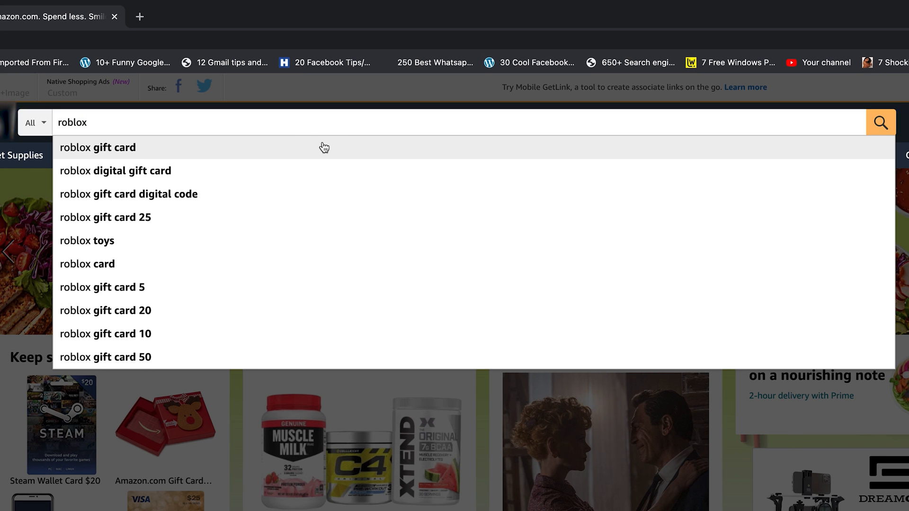
{"action": "left_click", "coordinate": [96, 147]}
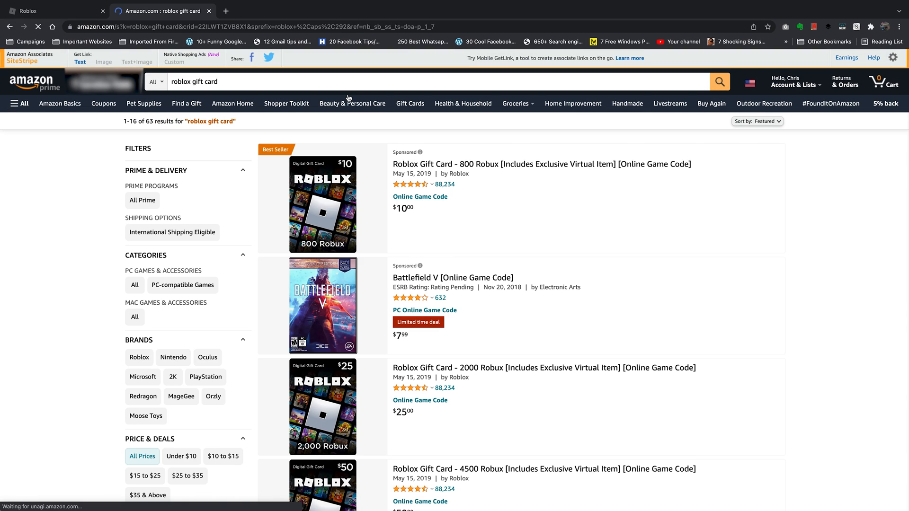
{"action": "scroll", "scroll_direction": "down", "scroll_amount": 3}
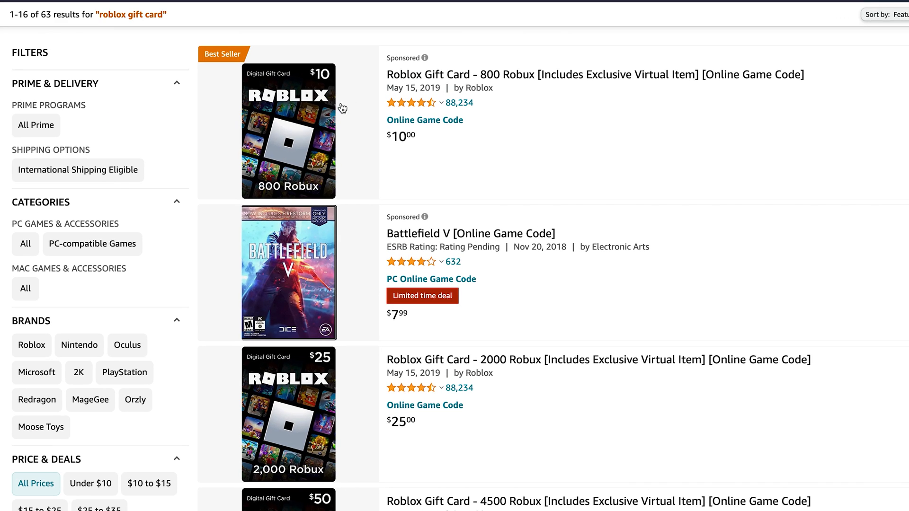
{"action": "scroll", "scroll_direction": "down", "scroll_amount": 3}
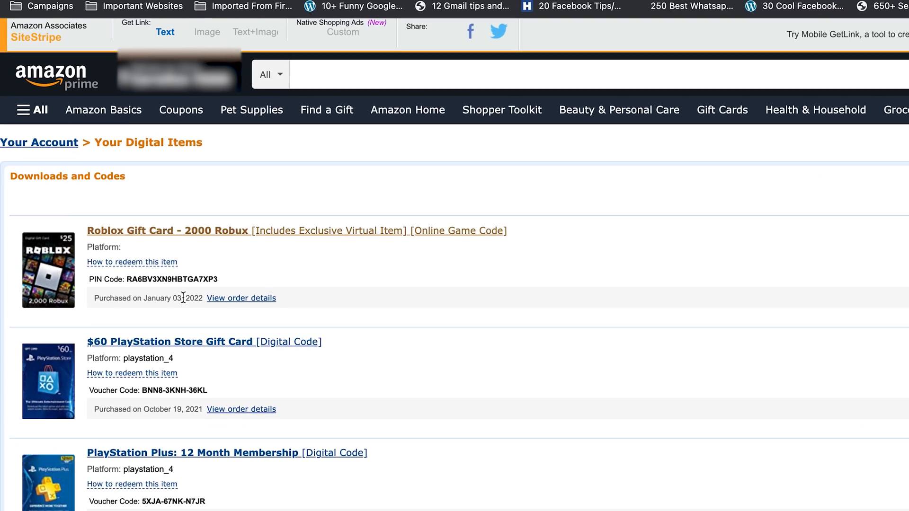
Step: Open the gift card order's games library and select the 2000 Robux card's PIN code
{"action": "left_click", "coordinate": [241, 298]}
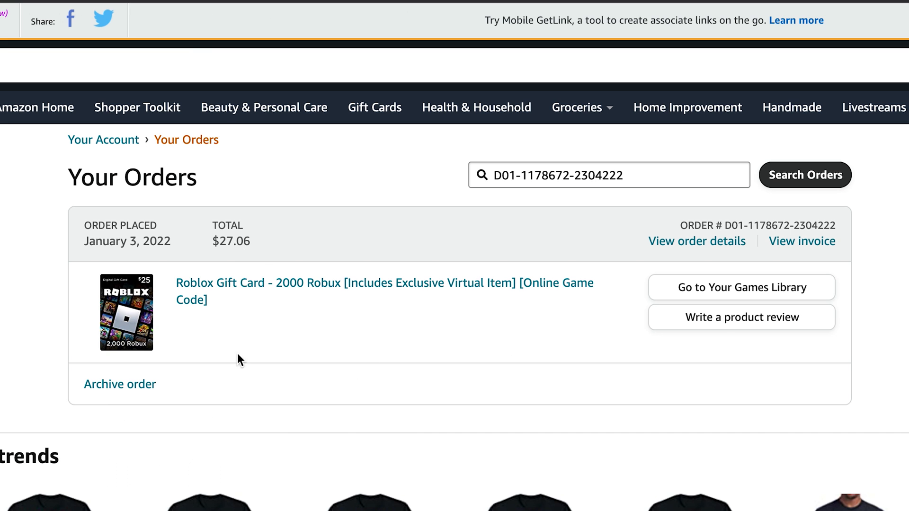
{"action": "mouse_move", "coordinate": [708, 354]}
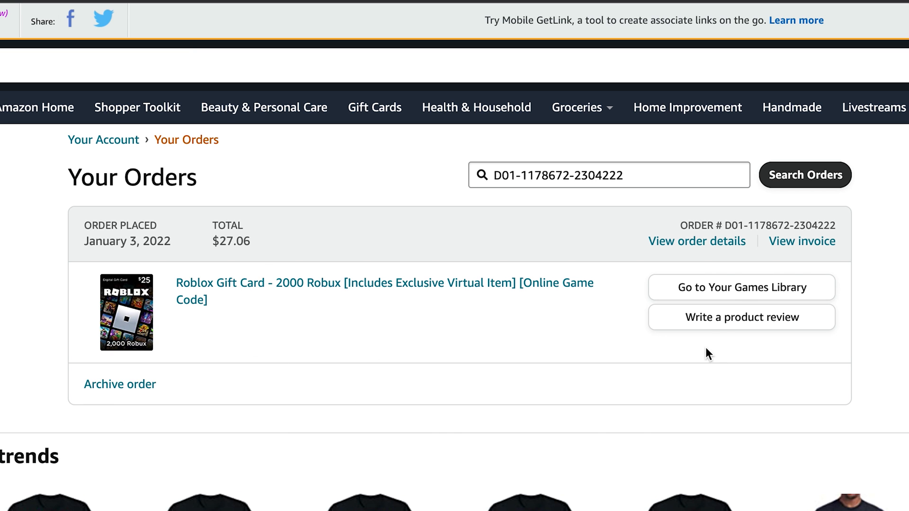
{"action": "mouse_move", "coordinate": [744, 295]}
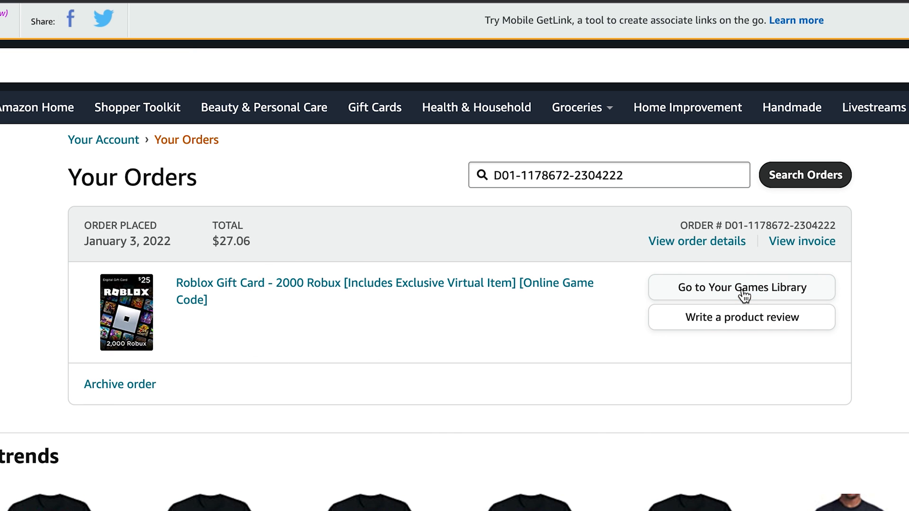
{"action": "left_click", "coordinate": [741, 287]}
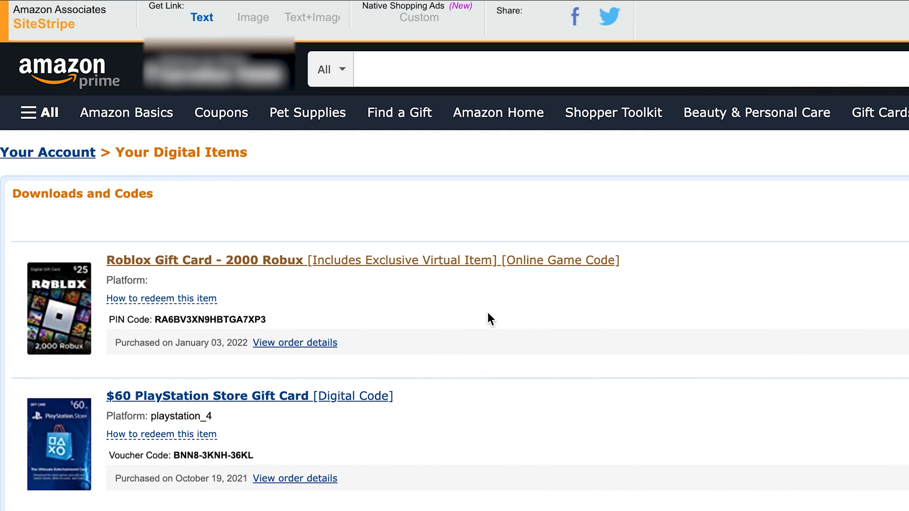
{"action": "mouse_move", "coordinate": [163, 287]}
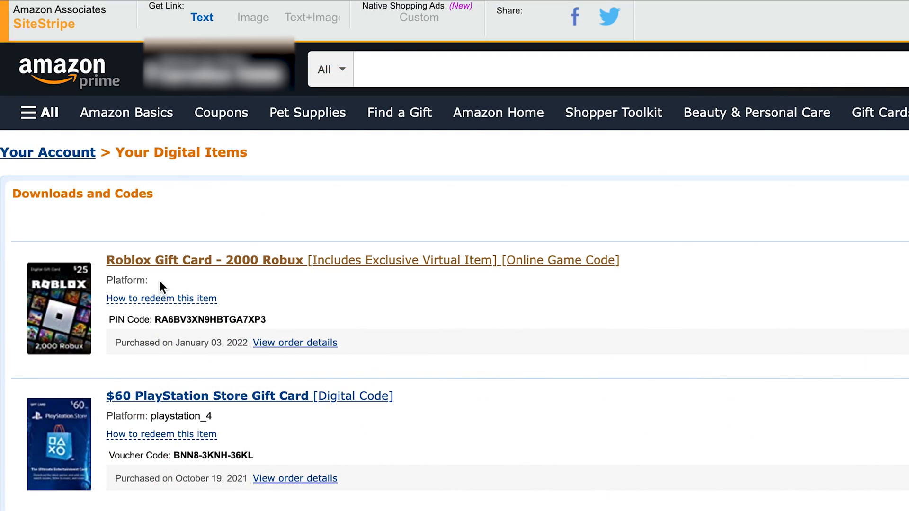
{"action": "mouse_move", "coordinate": [256, 271]}
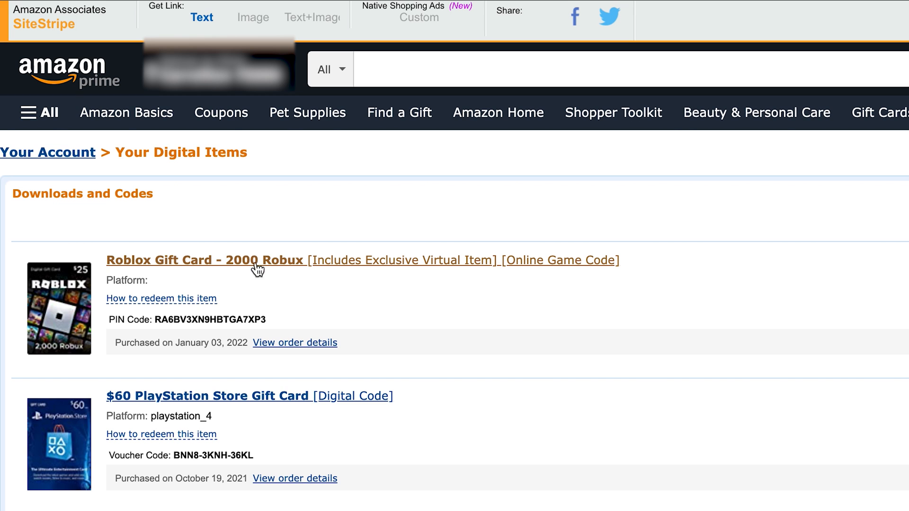
{"action": "mouse_move", "coordinate": [155, 319]}
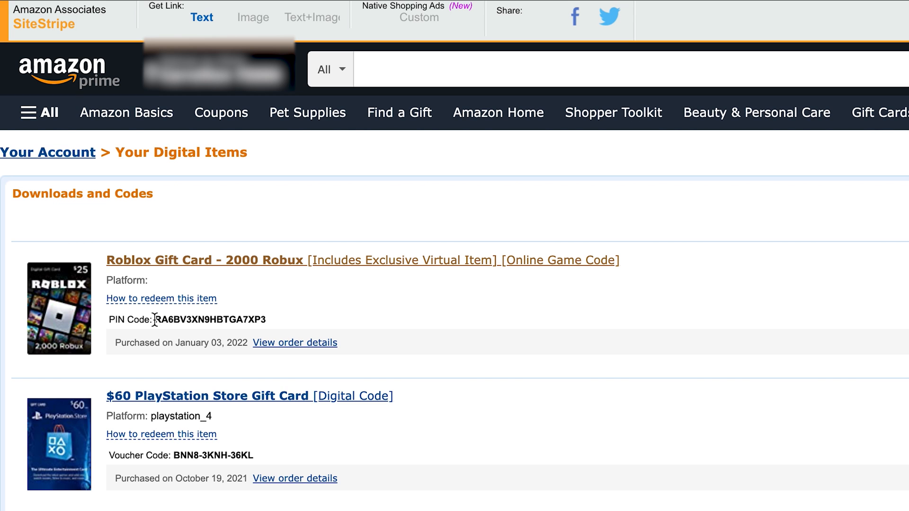
{"action": "left_click_drag", "start_coordinate": [157, 320], "coordinate": [267, 320]}
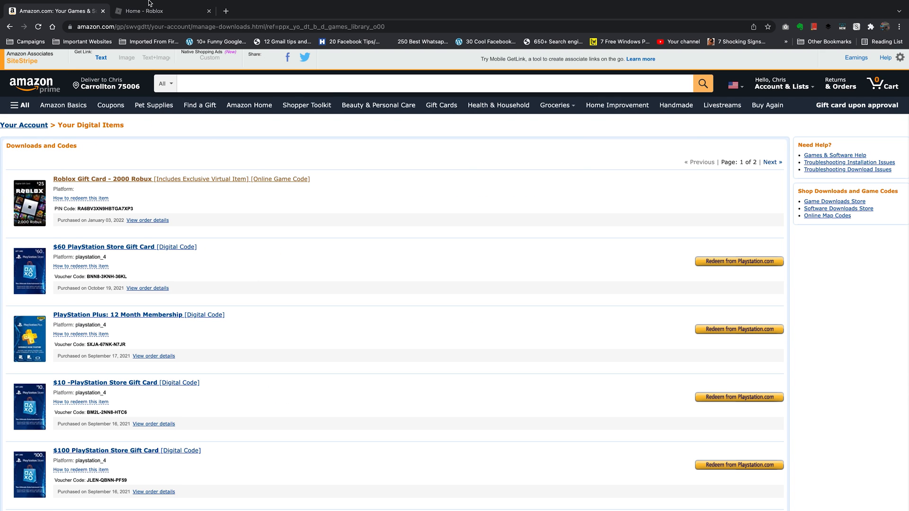
Step: Switch to the roblox.com/home tab and go to the Roblox gift card page
{"action": "left_click", "coordinate": [163, 11]}
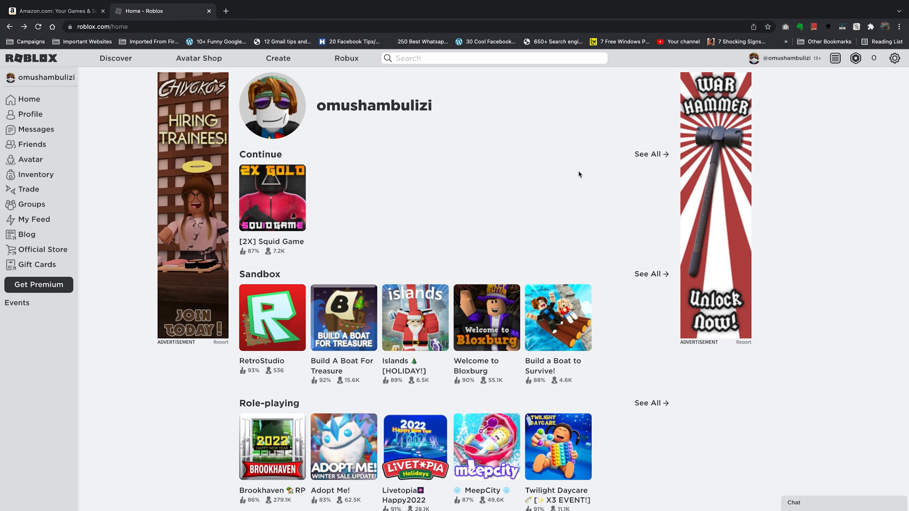
{"action": "mouse_move", "coordinate": [555, 170]}
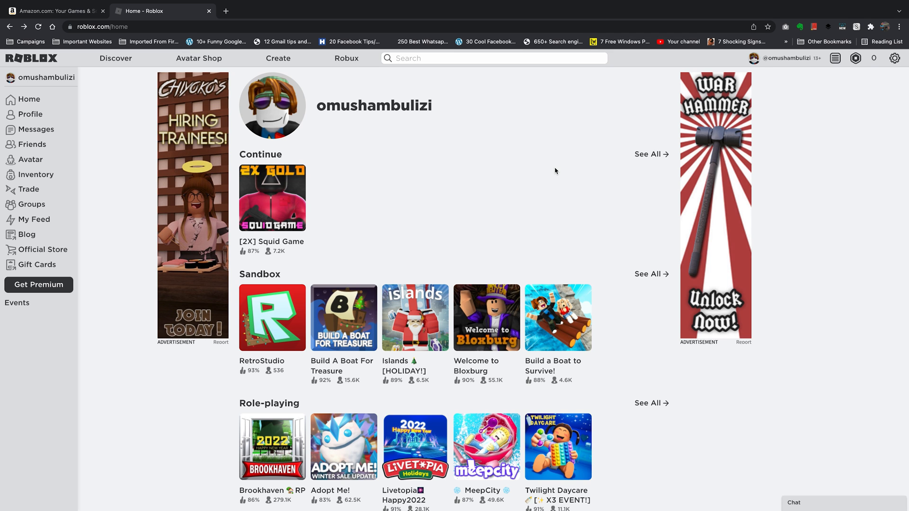
{"action": "mouse_move", "coordinate": [787, 279]}
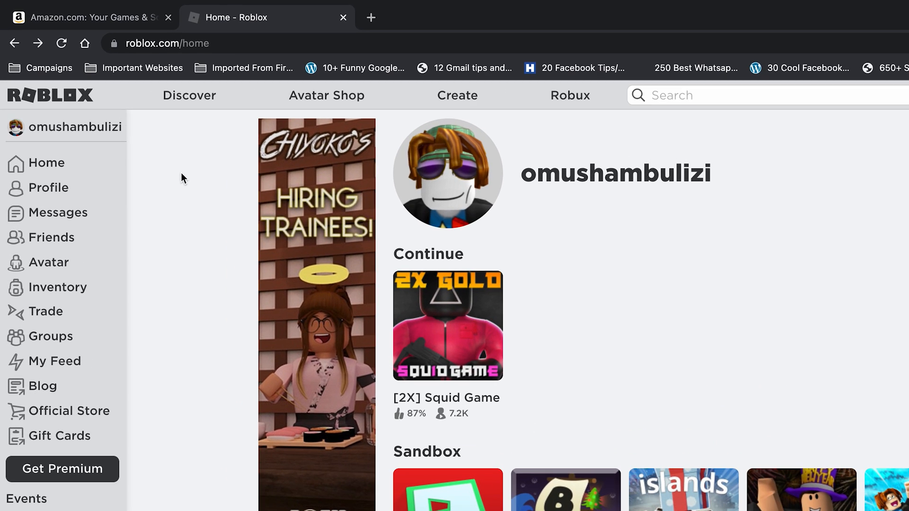
{"action": "mouse_move", "coordinate": [61, 436]}
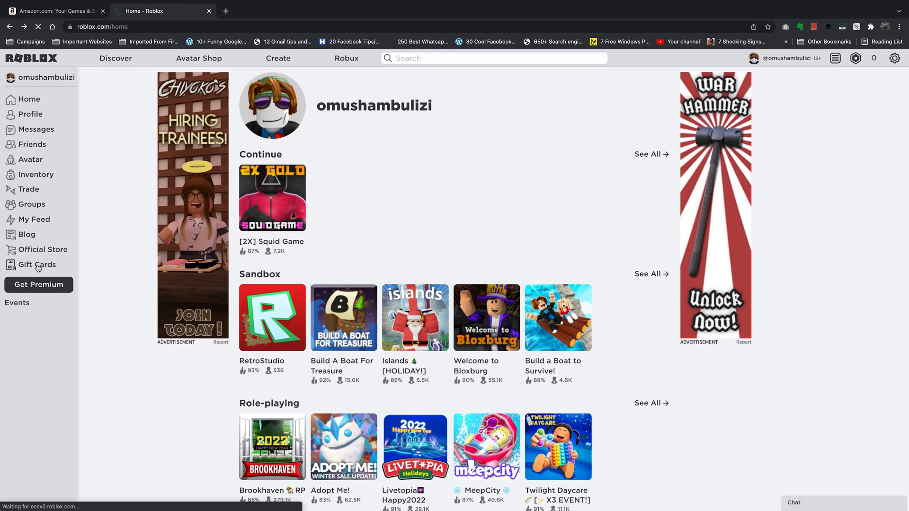
{"action": "left_click", "coordinate": [37, 264]}
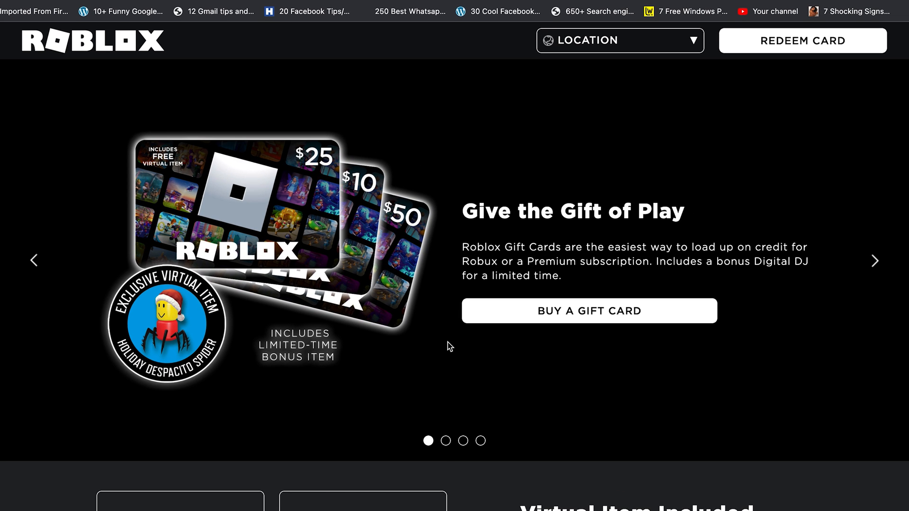
{"action": "mouse_move", "coordinate": [838, 141]}
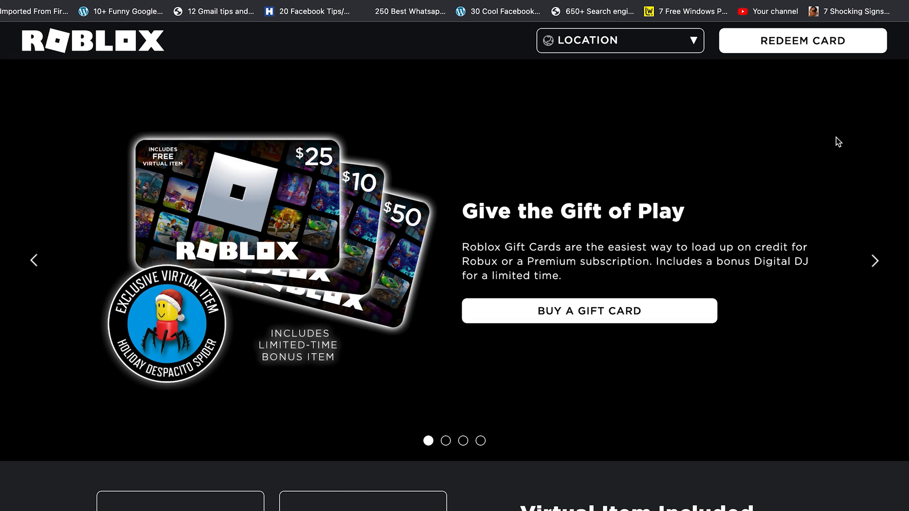
{"action": "mouse_move", "coordinate": [803, 49]}
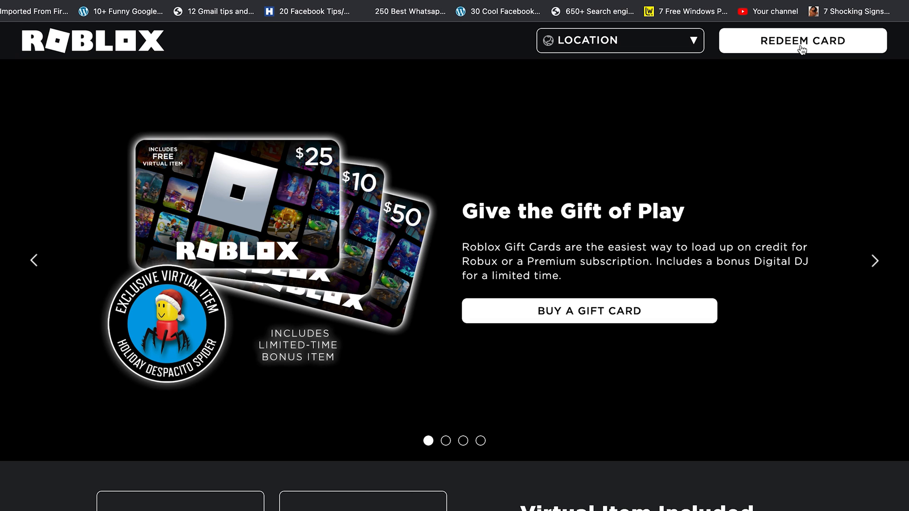
Step: Choose REDEEM CARD on the Roblox Gift Cards page
{"action": "left_click", "coordinate": [802, 40]}
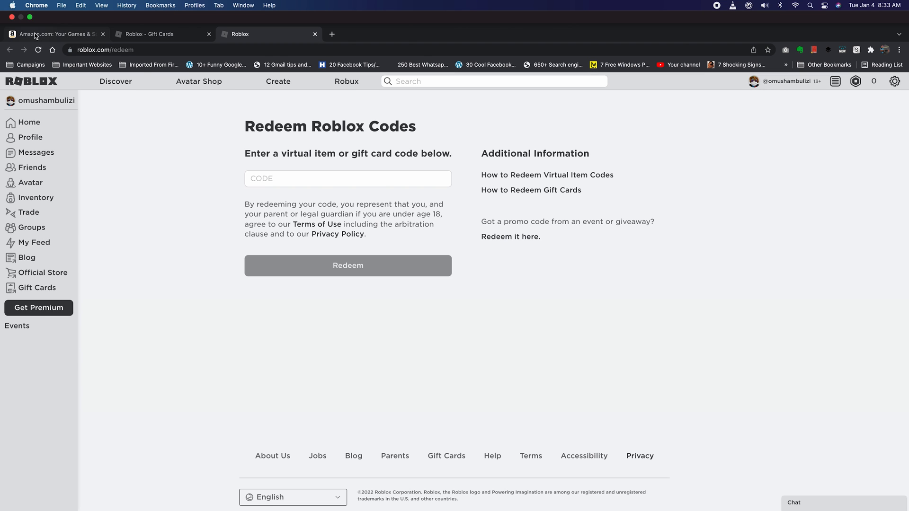
Step: Copy the Amazon PIN, paste it into the Roblox CODE field, and redeem it
{"action": "left_click", "coordinate": [57, 34]}
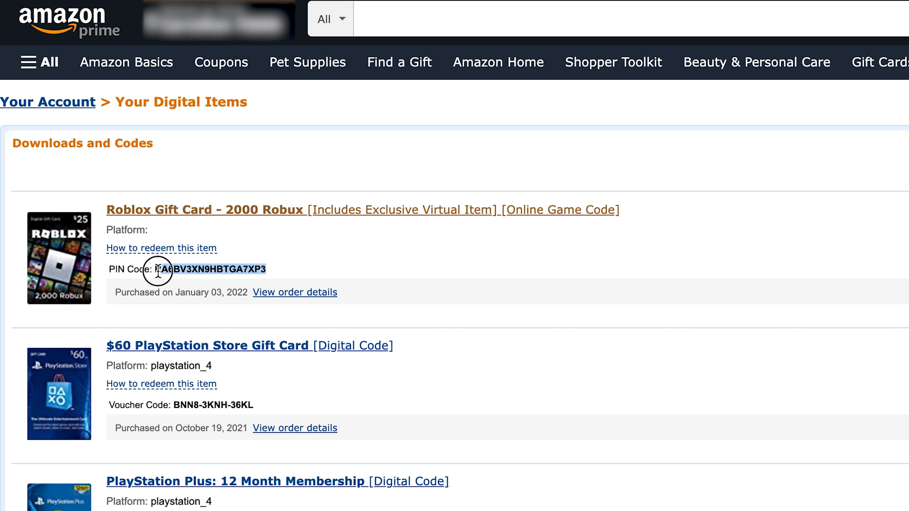
{"action": "right_click", "coordinate": [174, 269]}
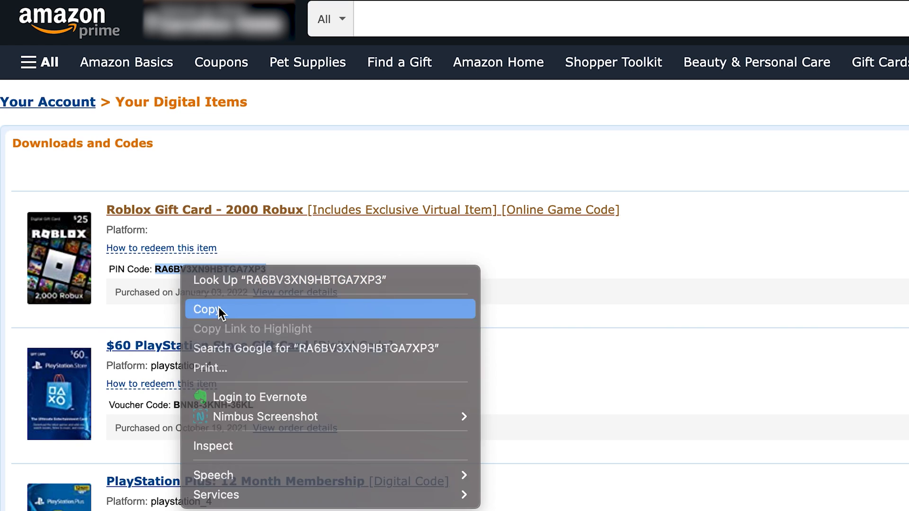
{"action": "left_click", "coordinate": [209, 309]}
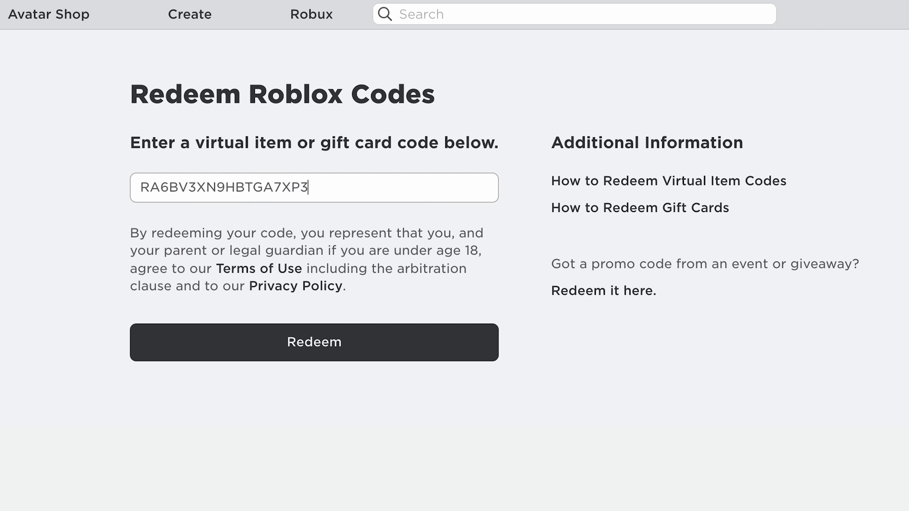
{"action": "left_click", "coordinate": [313, 342]}
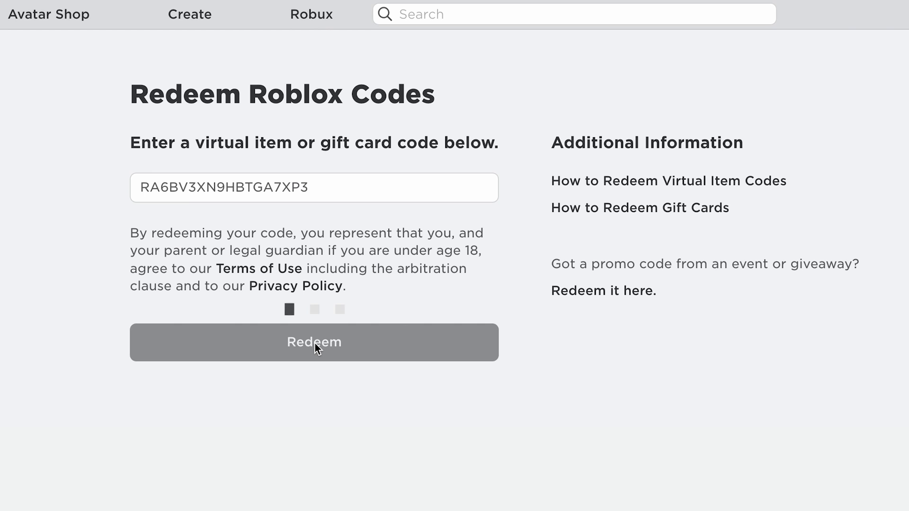
{"action": "left_click", "coordinate": [314, 342]}
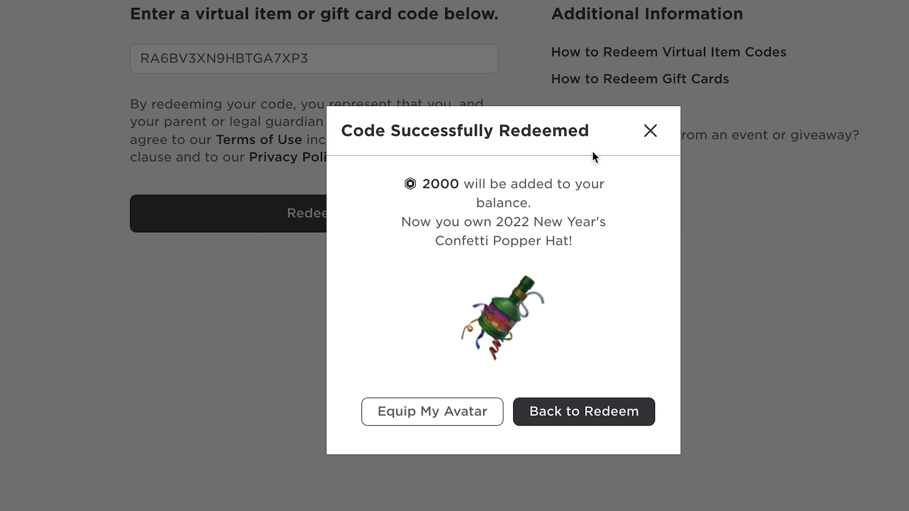
{"action": "mouse_move", "coordinate": [445, 201]}
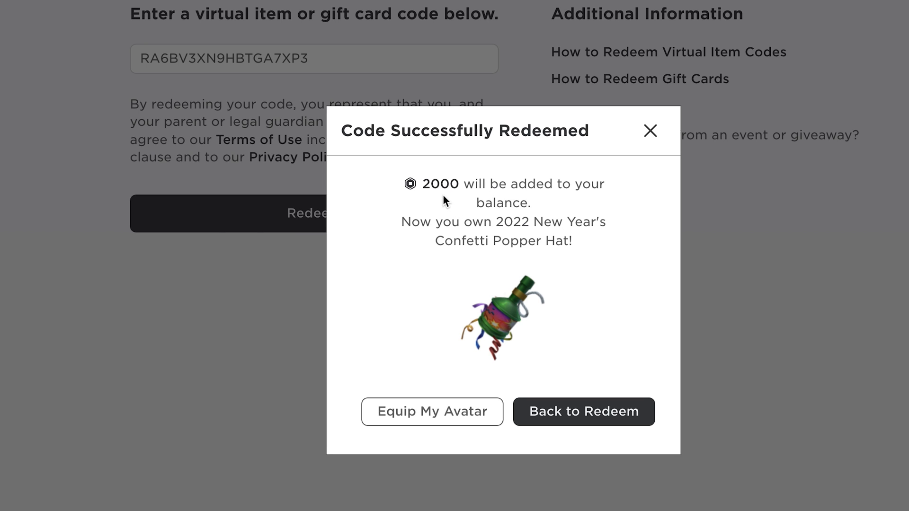
{"action": "mouse_move", "coordinate": [447, 225]}
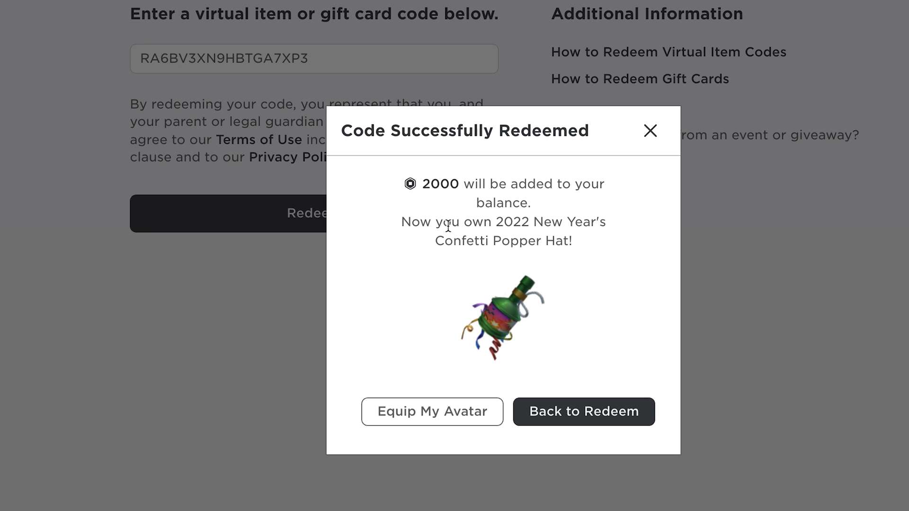
{"action": "mouse_move", "coordinate": [515, 321]}
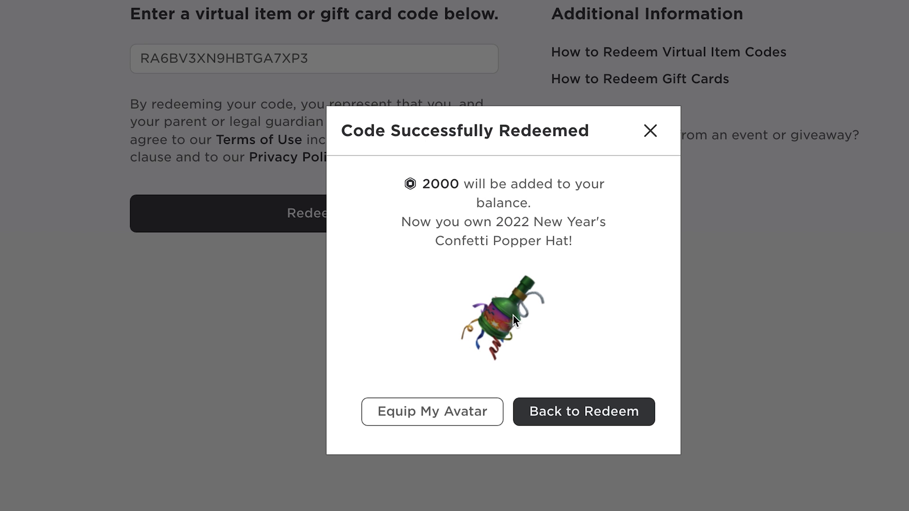
{"action": "mouse_move", "coordinate": [650, 142]}
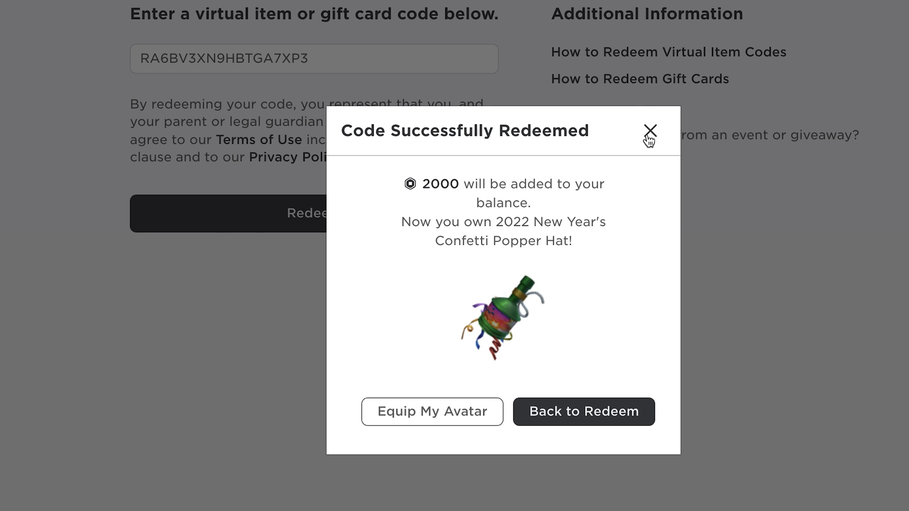
Step: Close the Code Successfully Redeemed dialog confirming 2000 Robux
{"action": "left_click", "coordinate": [649, 129]}
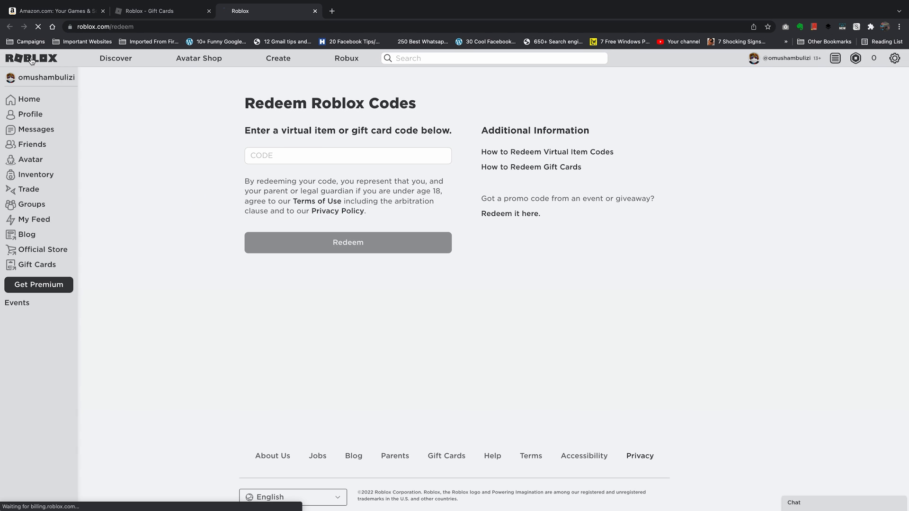
Step: Return to the Roblox home page and check the 2,000 Robux balance
{"action": "left_click", "coordinate": [29, 99]}
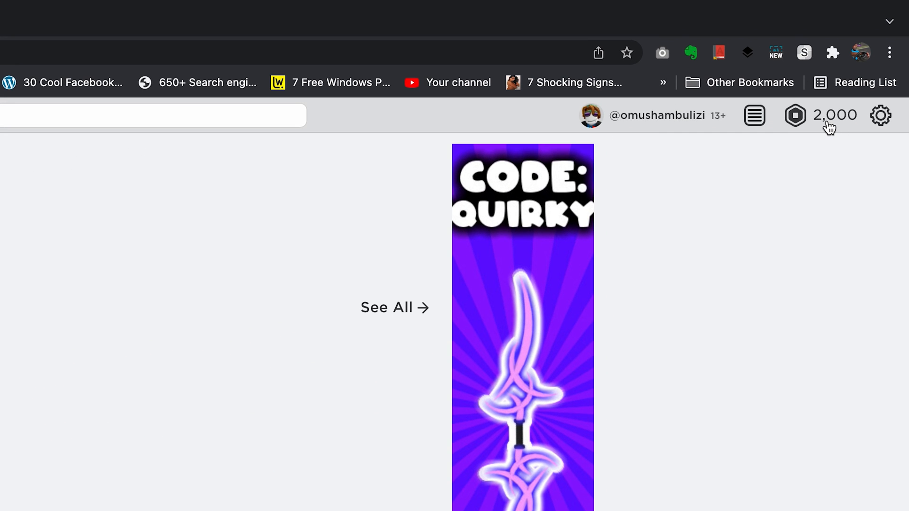
{"action": "mouse_move", "coordinate": [820, 192]}
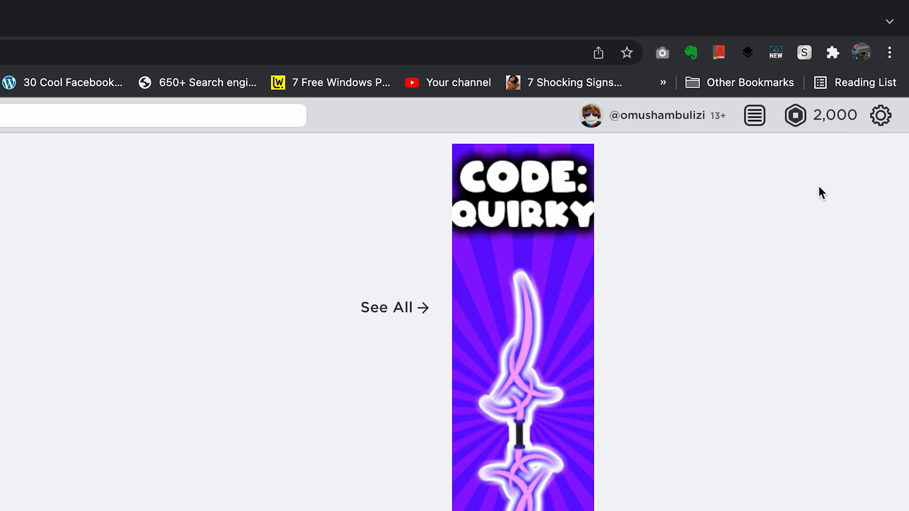